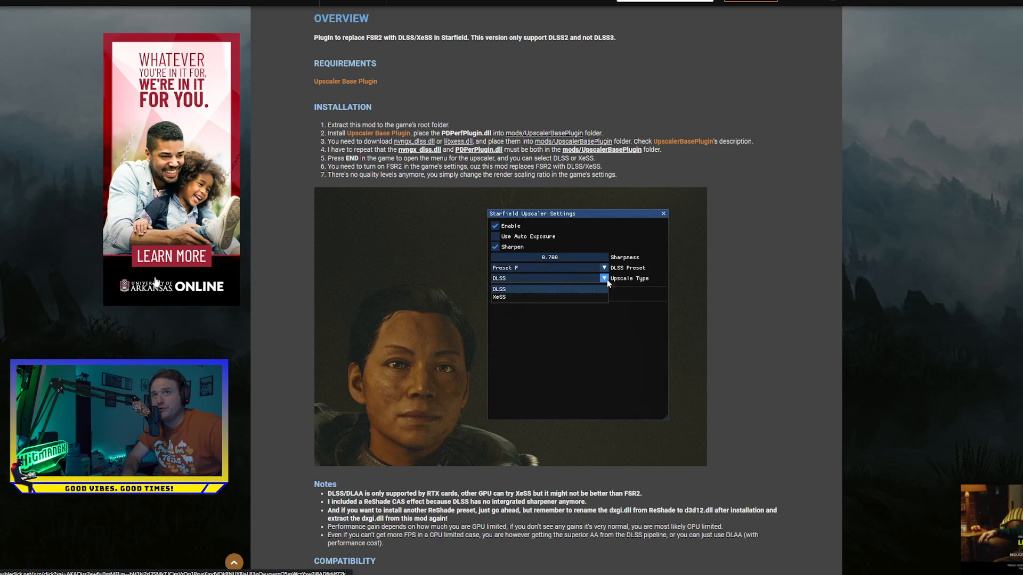
mouse_move(173, 133)
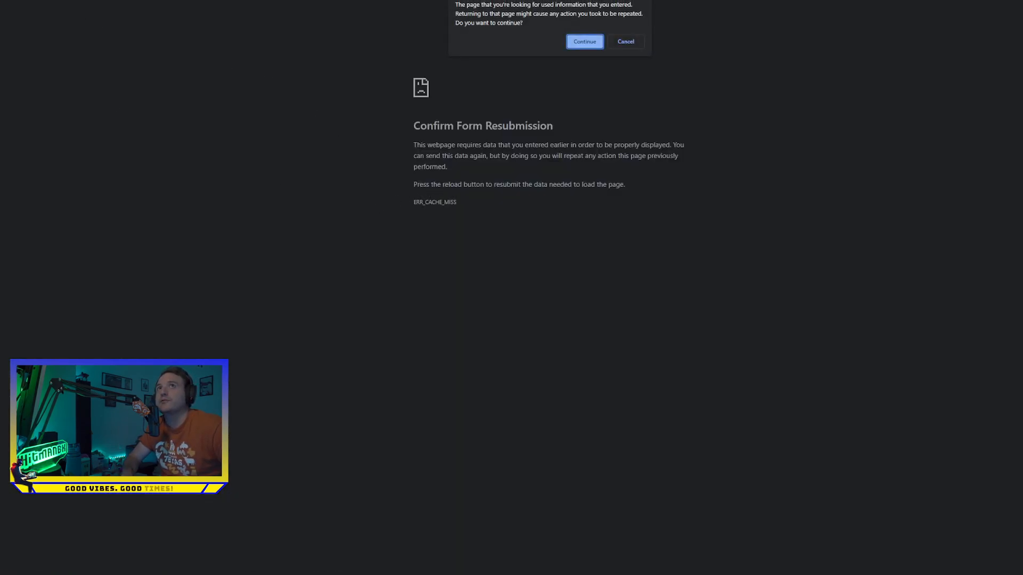
- Continue past the Confirm Form Resubmission prompt to reload the Starfield search results
click(583, 41)
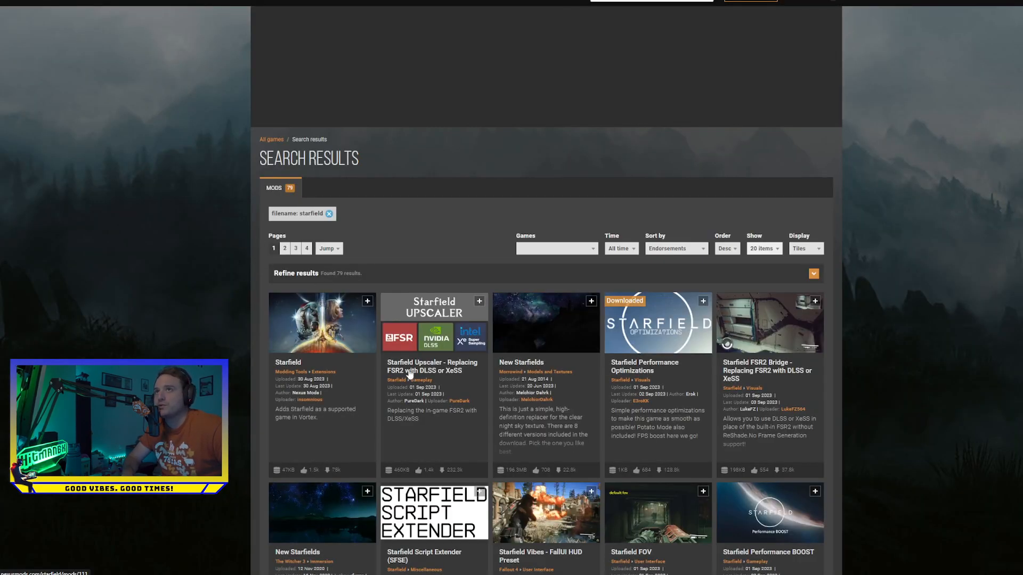
- View the Starfield Upscaler mod page's Installation section, then switch to the Downloads folder window
click(432, 365)
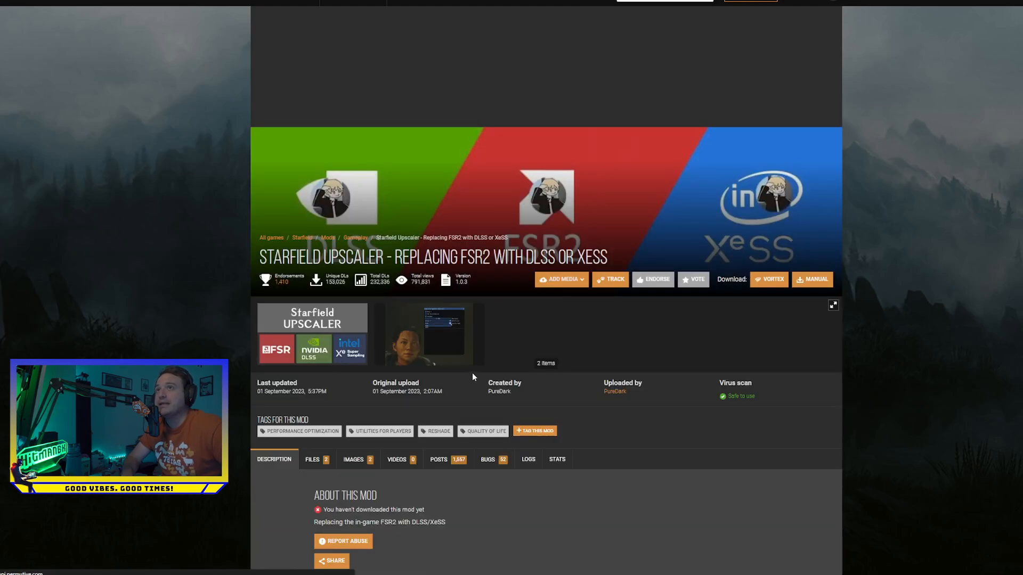
scroll(down, 3)
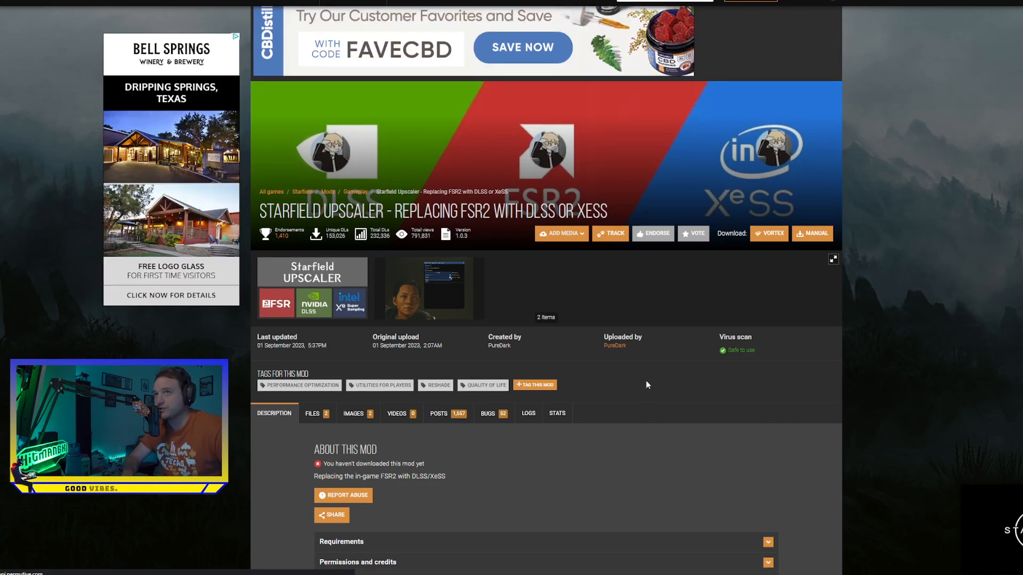
scroll(down, 3)
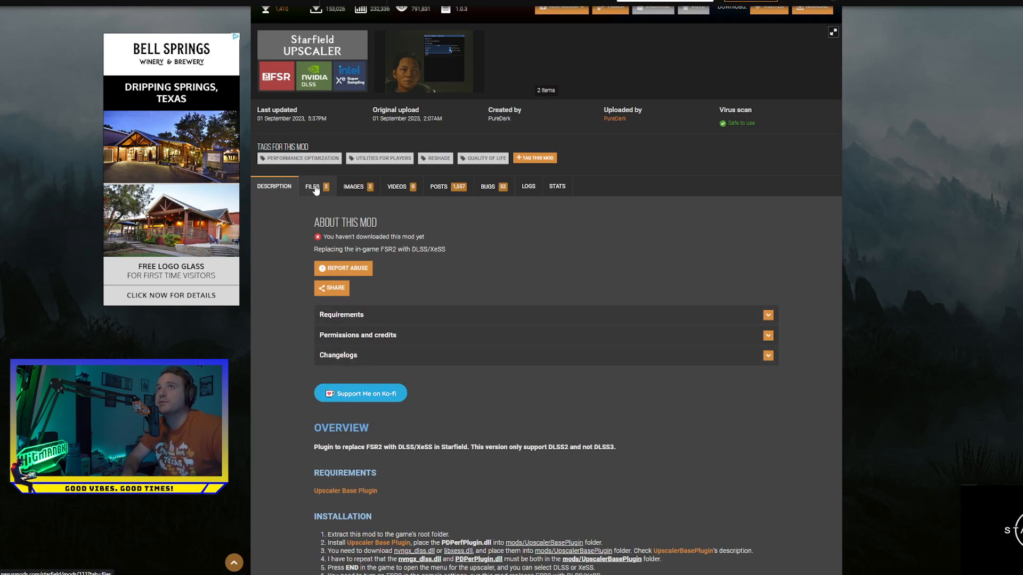
click(313, 185)
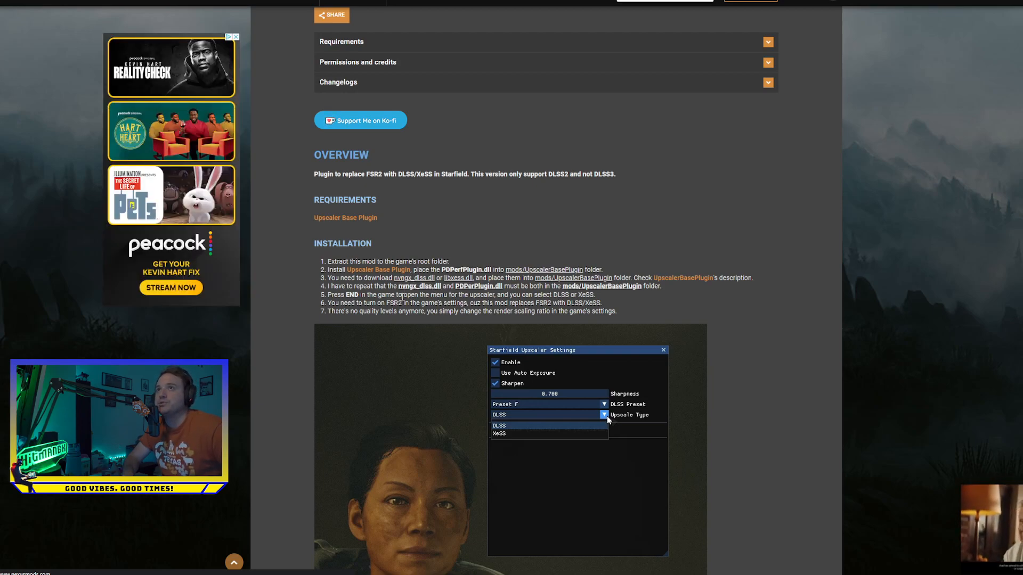
scroll(down, 3)
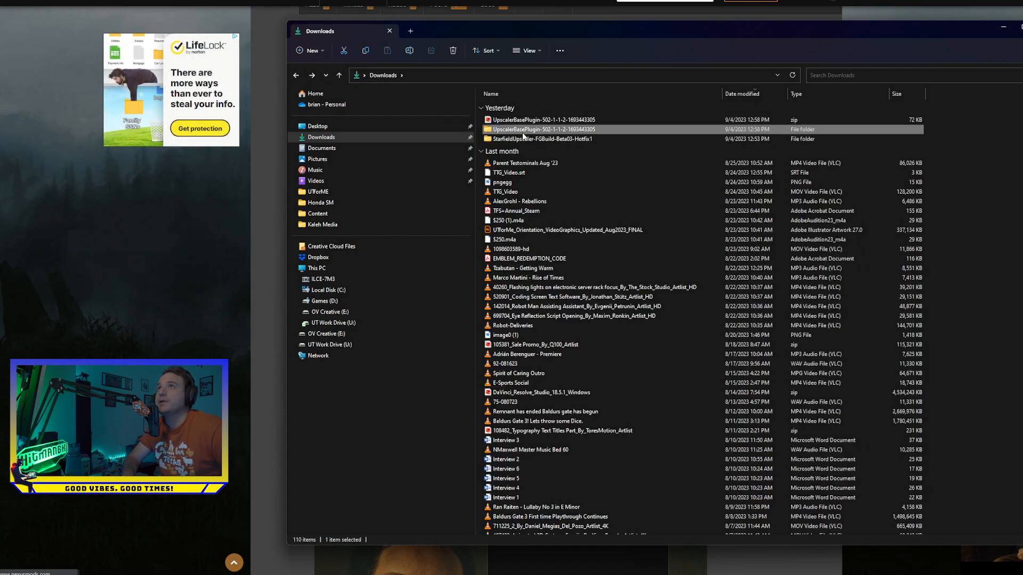
- Check the extracted UpscalerBasePlugin folder for PDPerfPlugin.dll and step back out of it
double_click(541, 129)
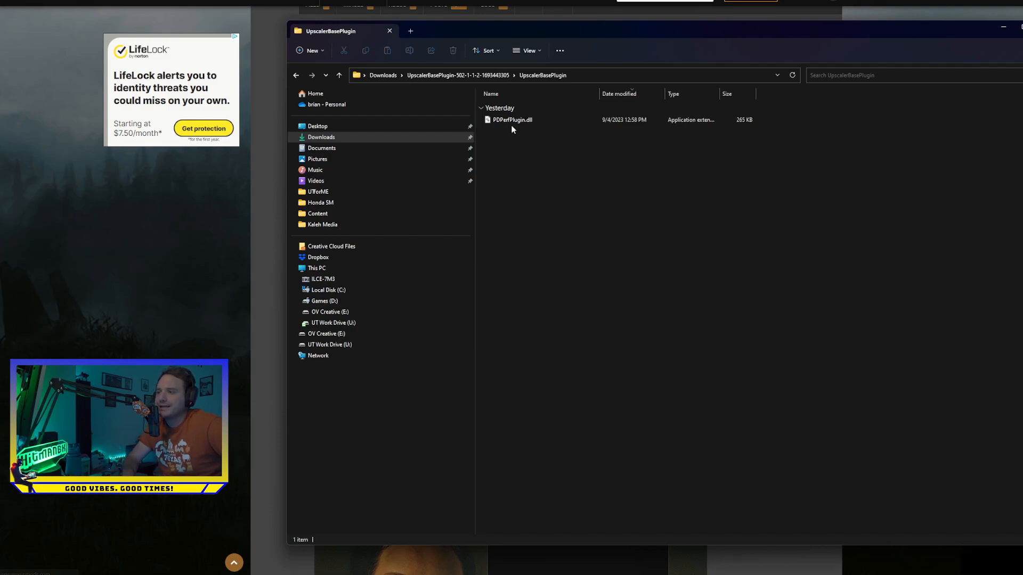
click(295, 75)
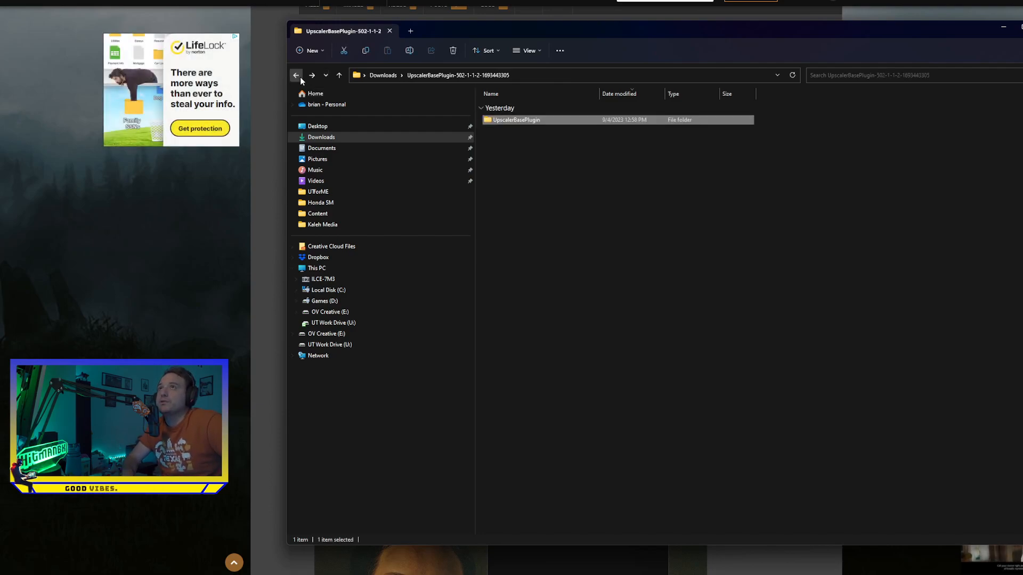
click(295, 74)
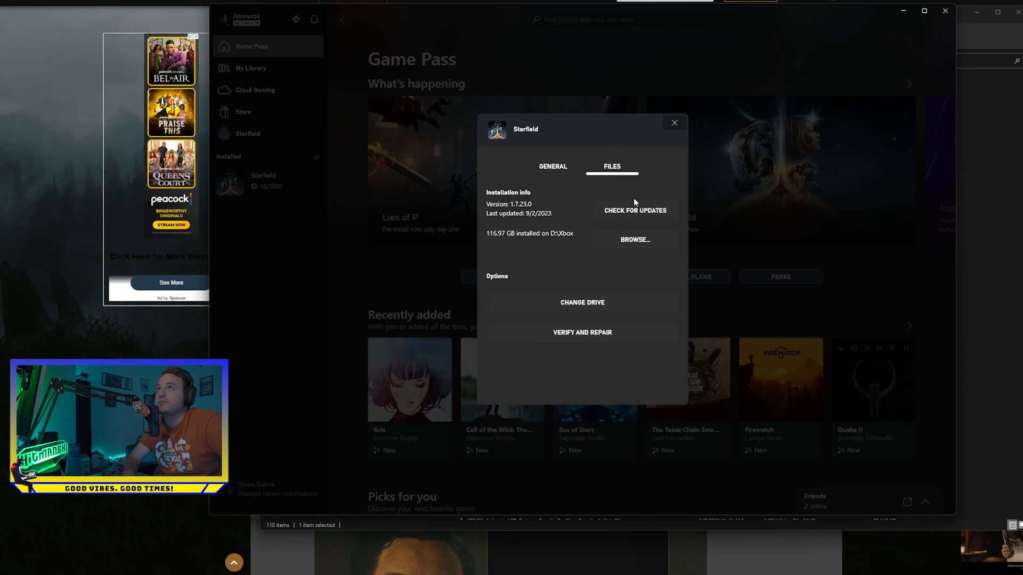
- Browse to Starfield's install location from Manage > Files, minimize Xbox, and enter the Starfield folder
click(633, 240)
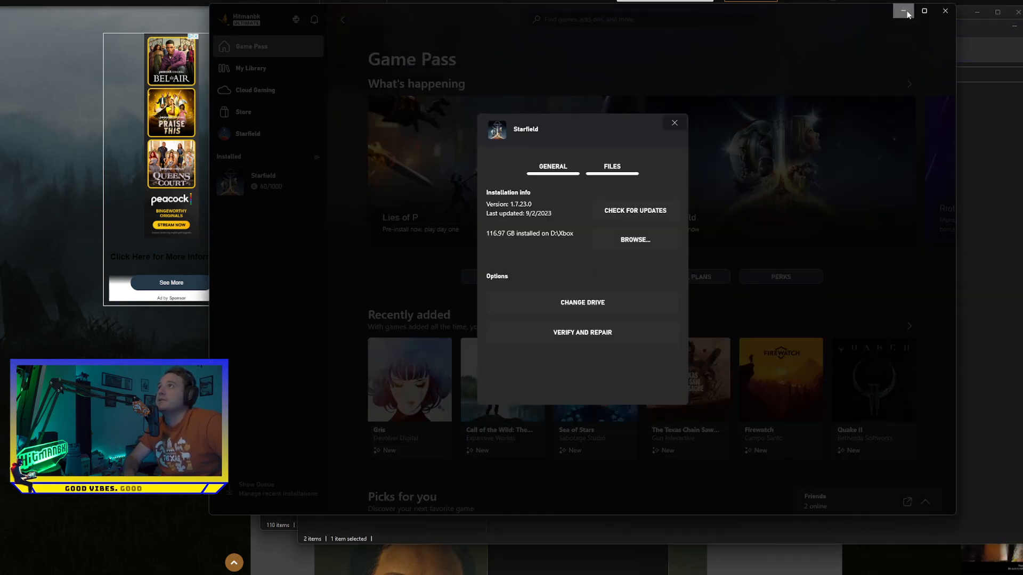
click(633, 240)
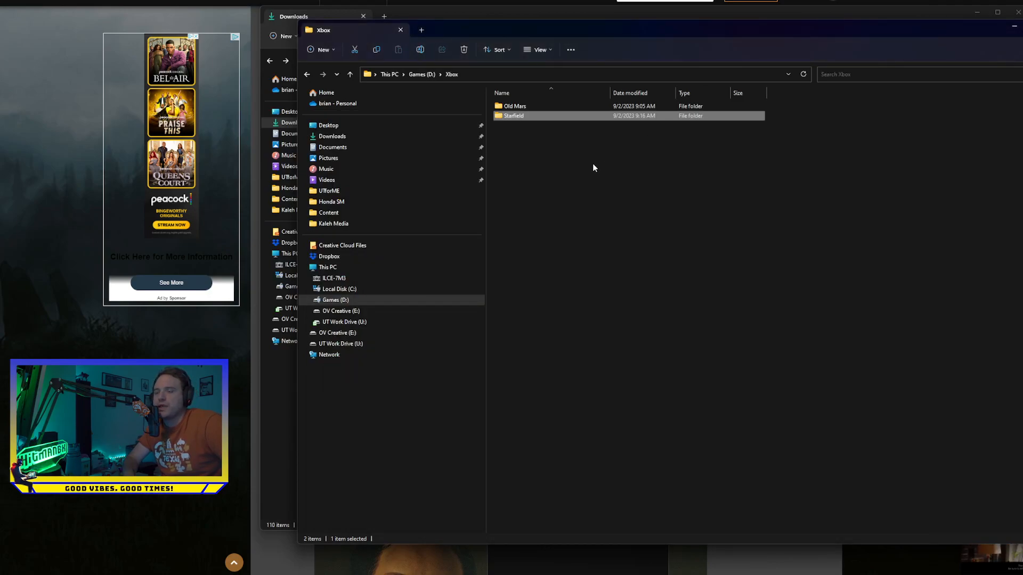
double_click(514, 116)
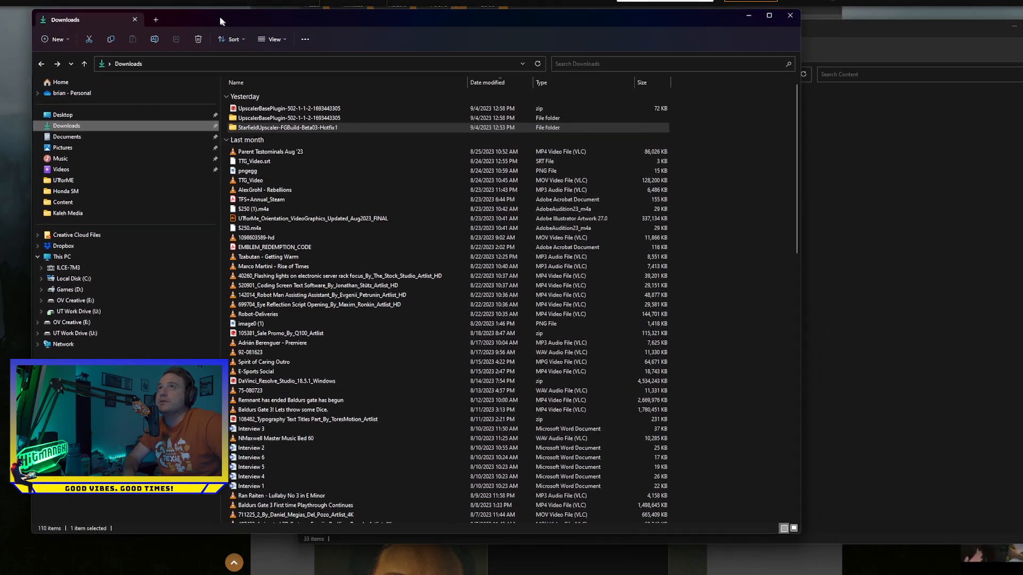
- Confirm Content/mods already holds UpscalerBasePlugin, return to Content, then bring the Downloads window forward
double_click(287, 126)
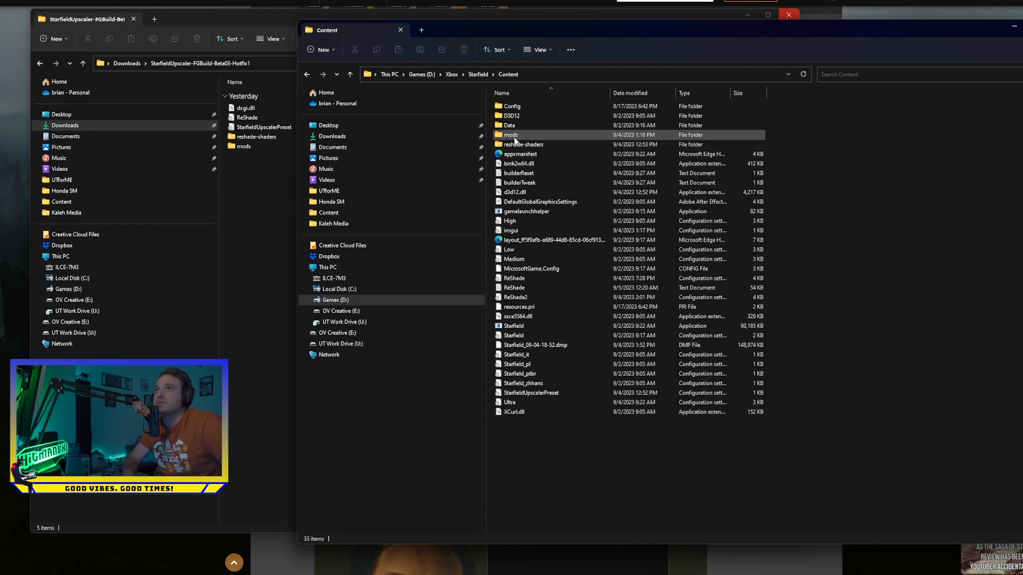
double_click(510, 134)
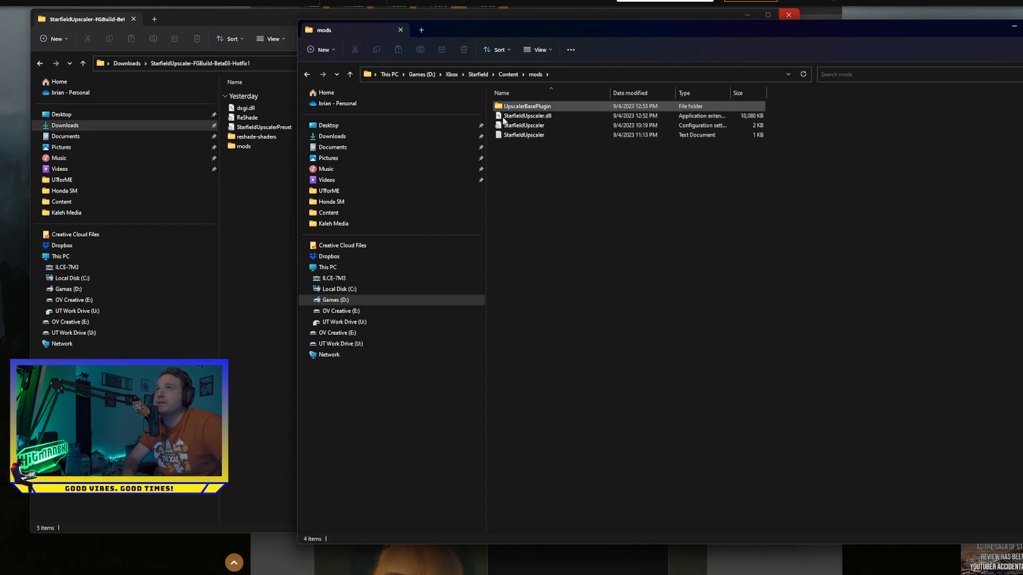
double_click(528, 106)
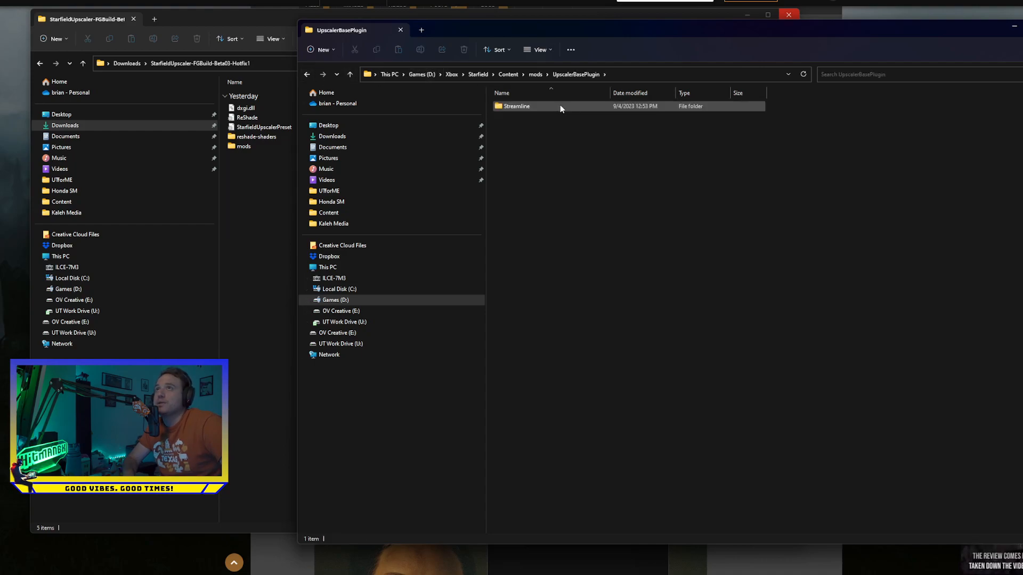
click(307, 74)
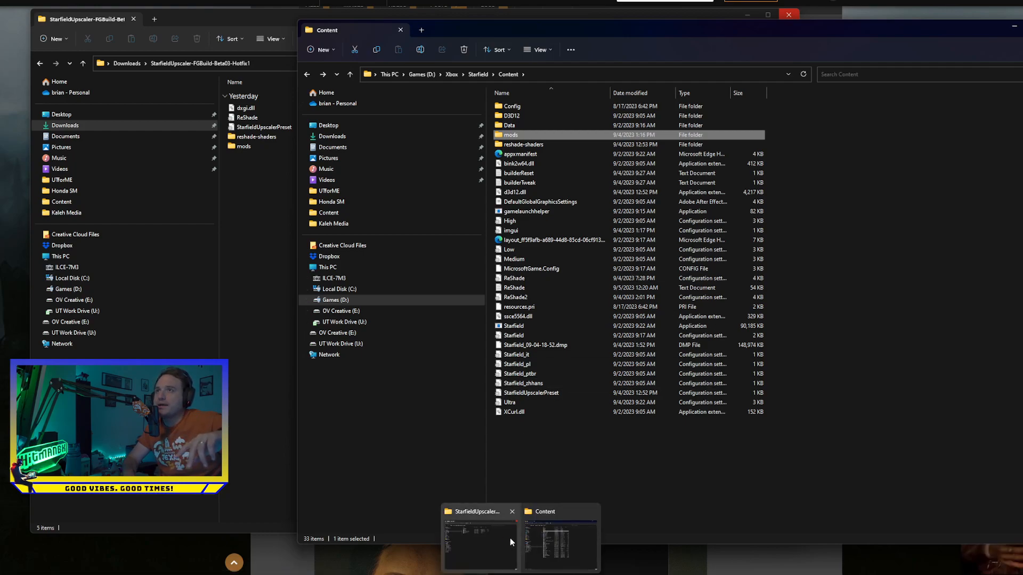
click(478, 538)
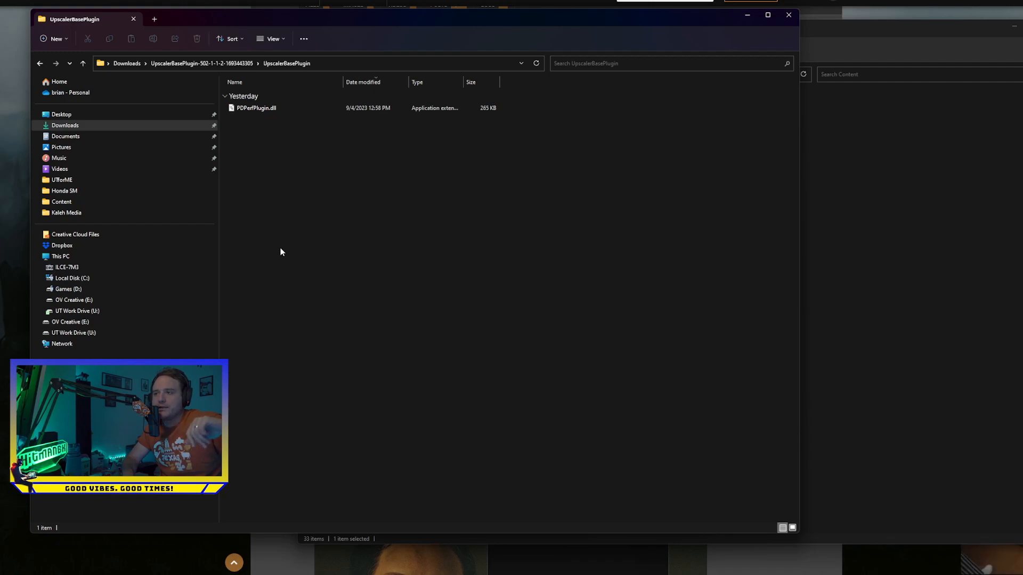
mouse_move(289, 236)
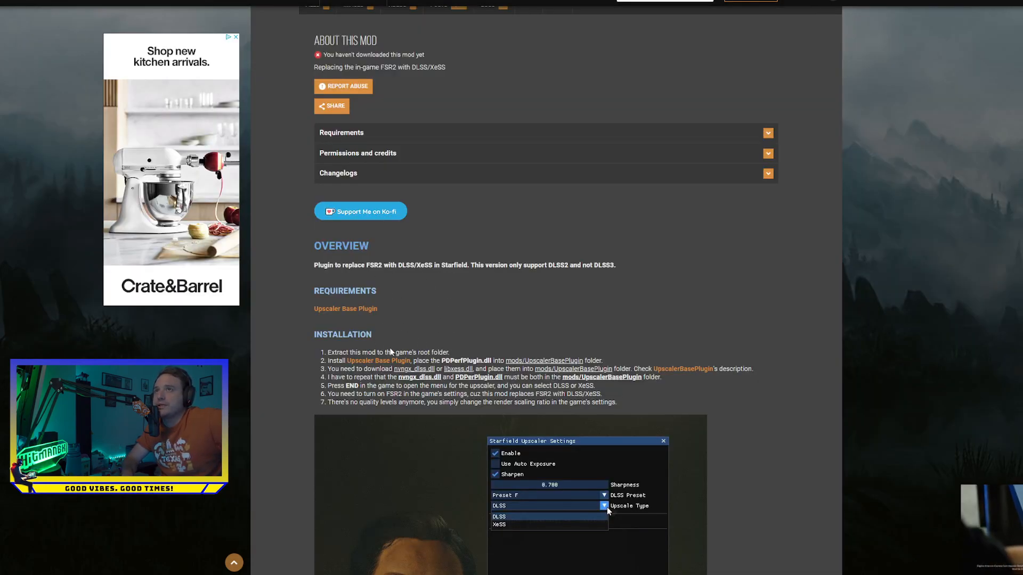
- Review the mod's Notes and Compatibility sections, then go up to Games (D:) and into Downloads
scroll(down, 3)
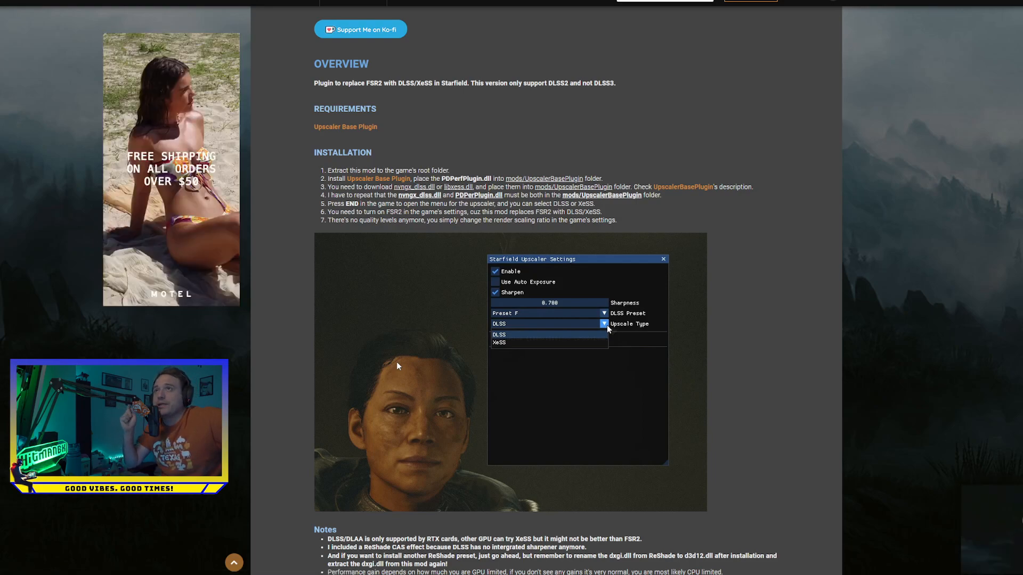
mouse_move(566, 362)
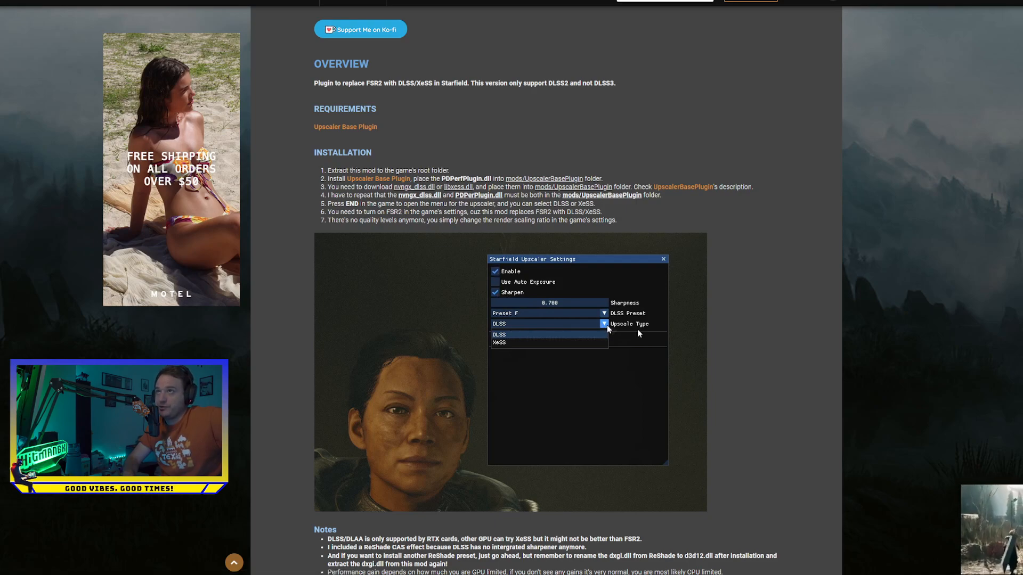
mouse_move(411, 327)
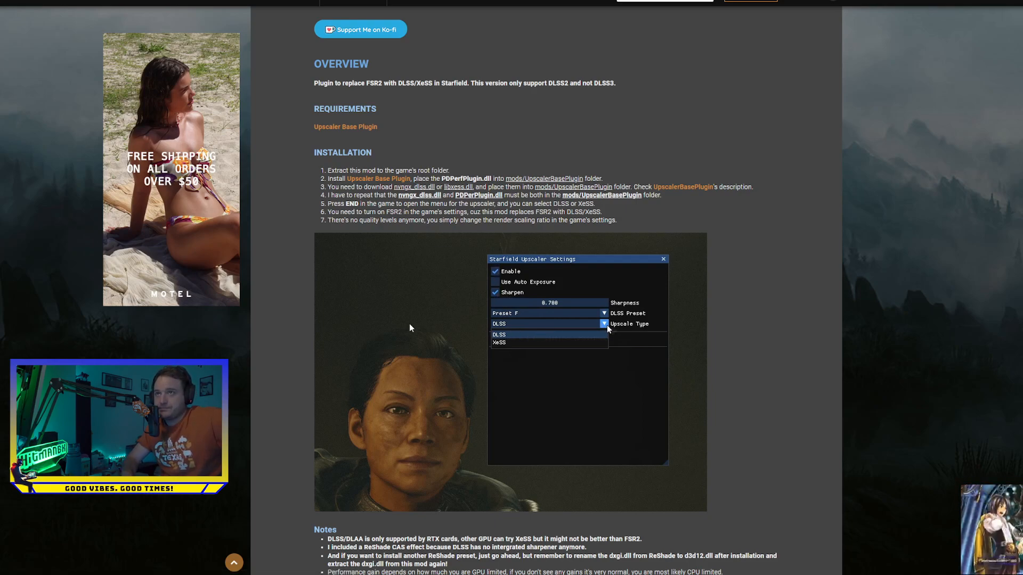
scroll(down, 3)
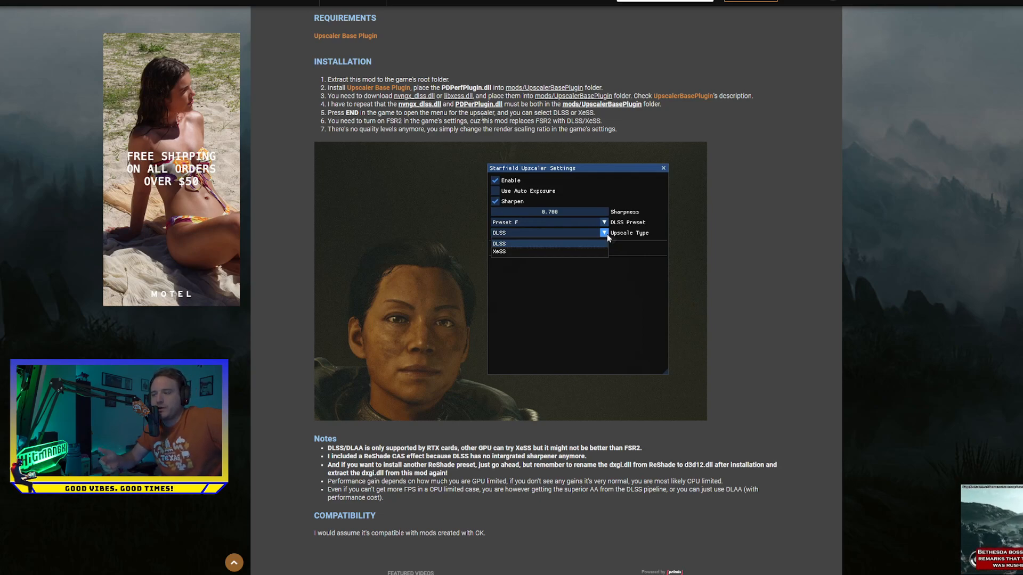
mouse_move(740, 204)
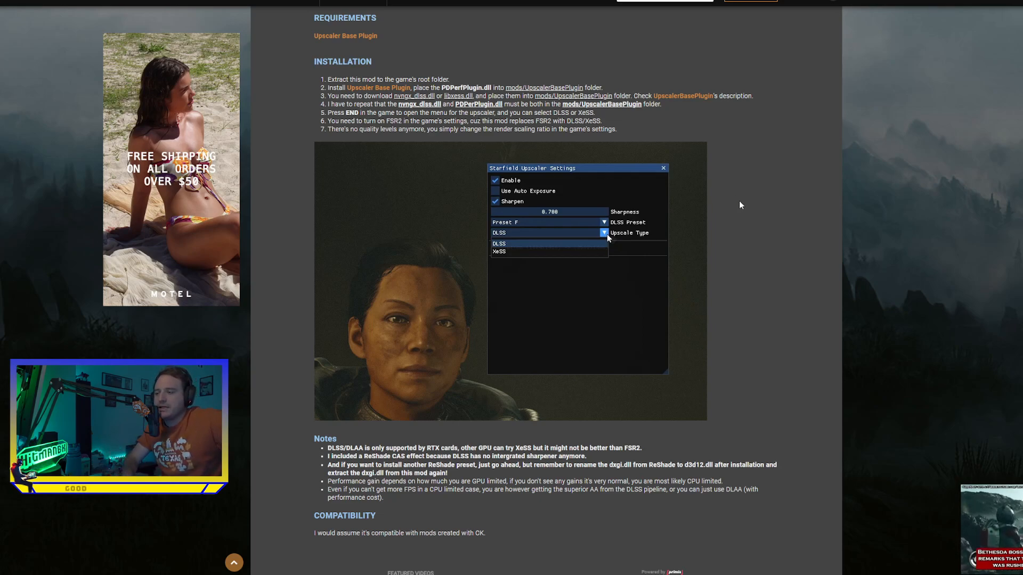
mouse_move(711, 214)
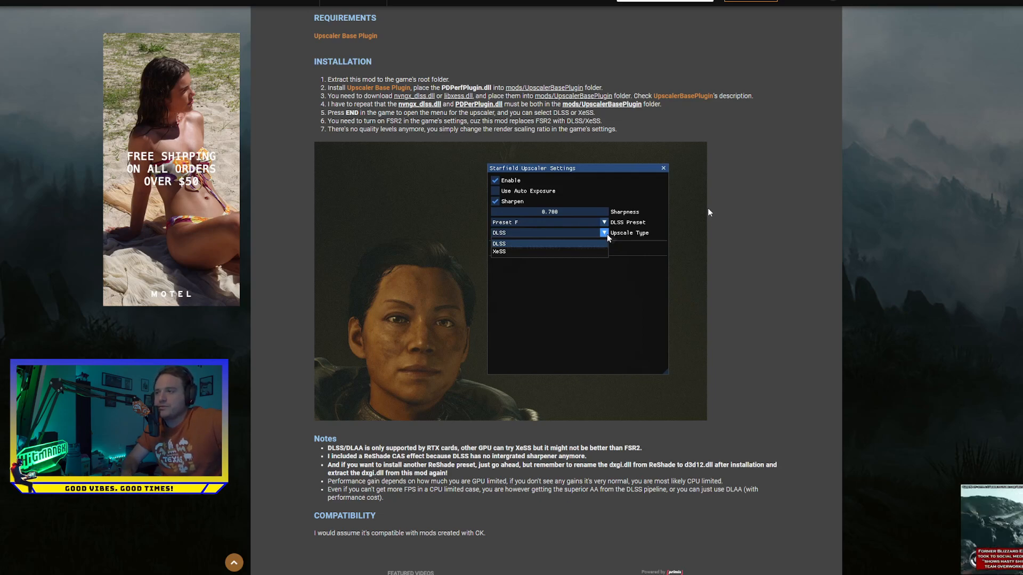
mouse_move(736, 302)
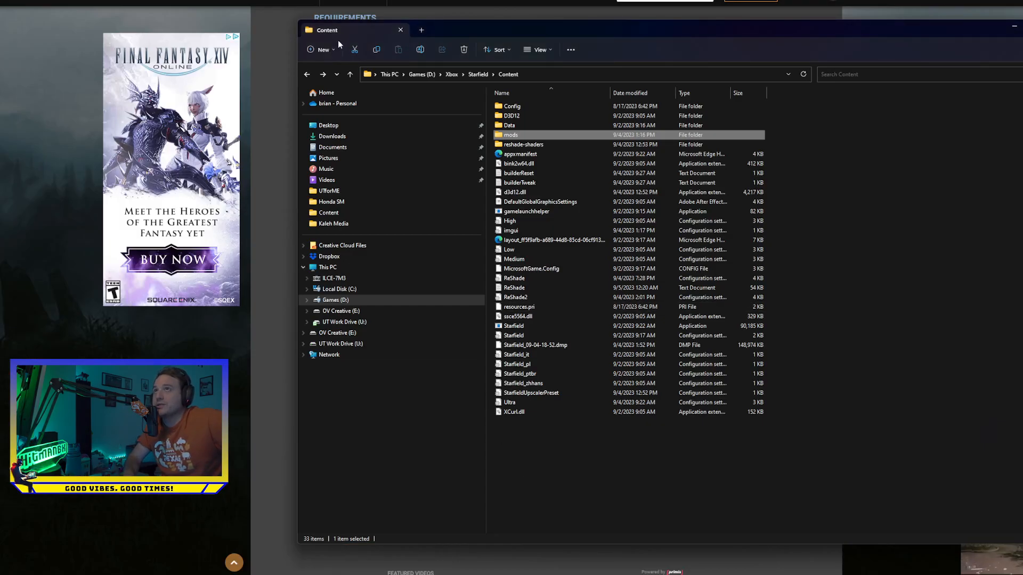
click(417, 73)
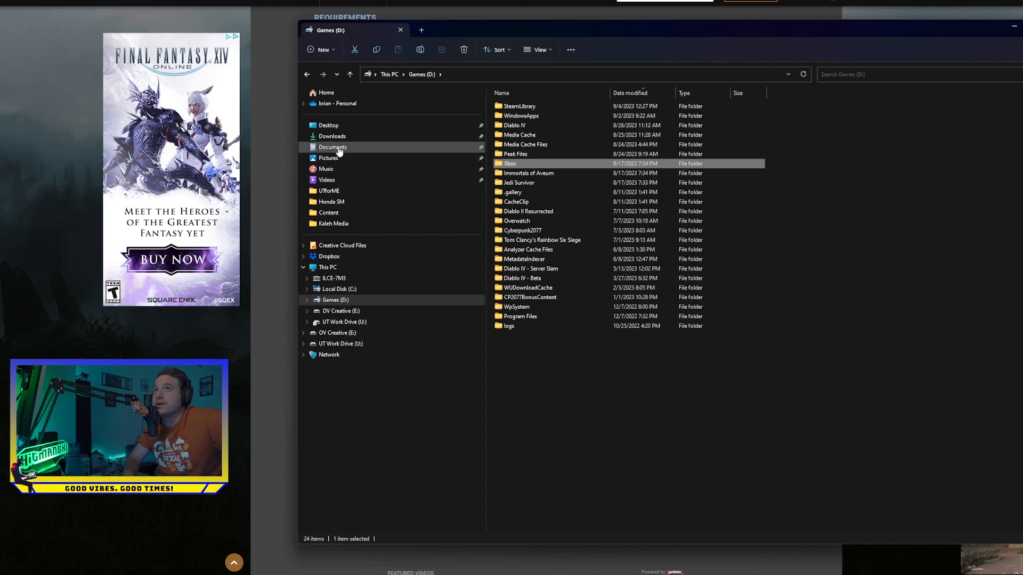
click(331, 136)
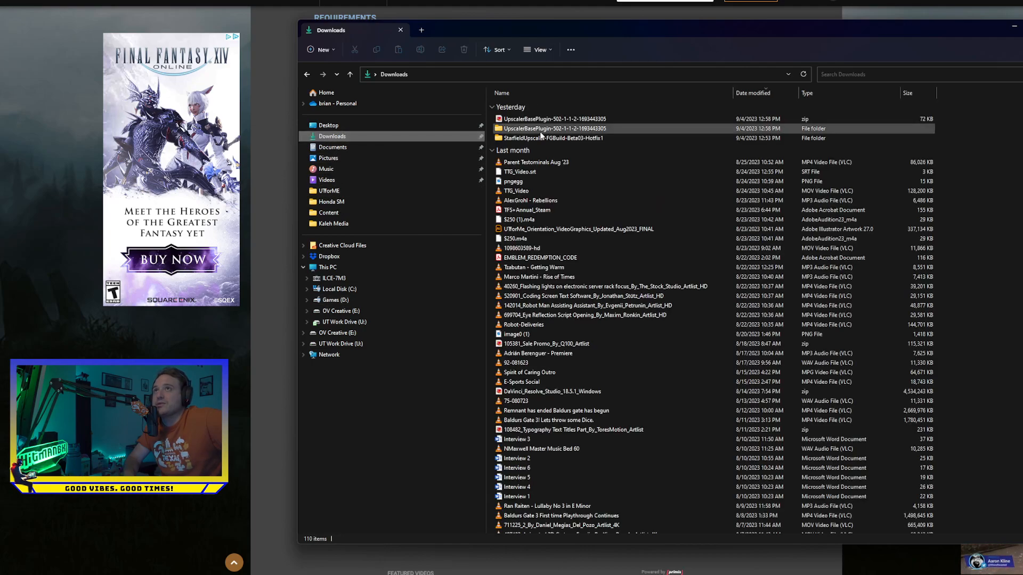